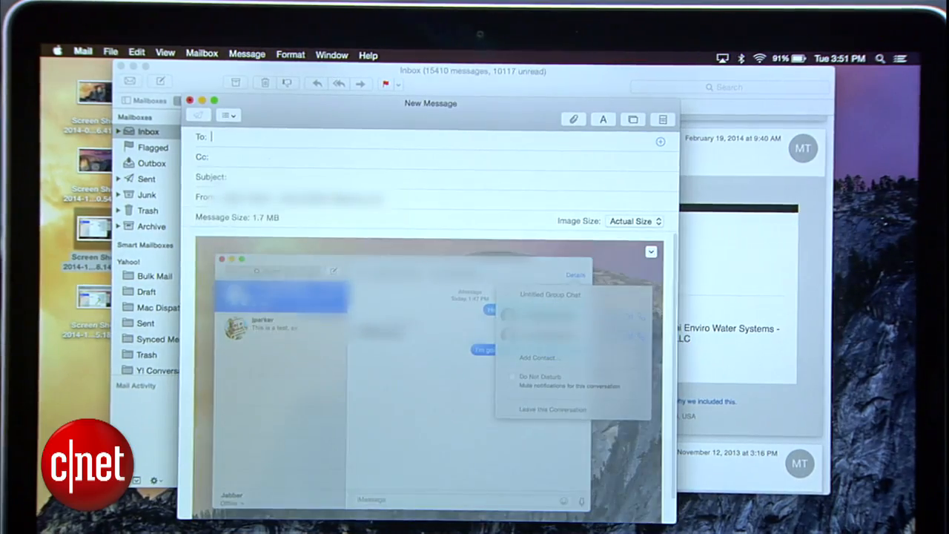
- Attach the permission-slip screenshot to the new 'Permission slip' message and start Markup on it
{"action": "left_click", "coordinate": [650, 252]}
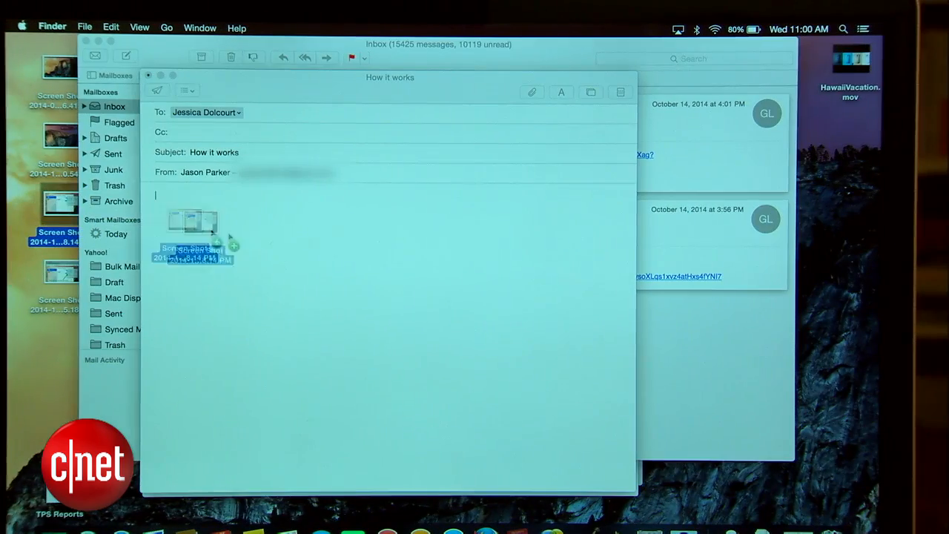
{"action": "left_click", "coordinate": [609, 224]}
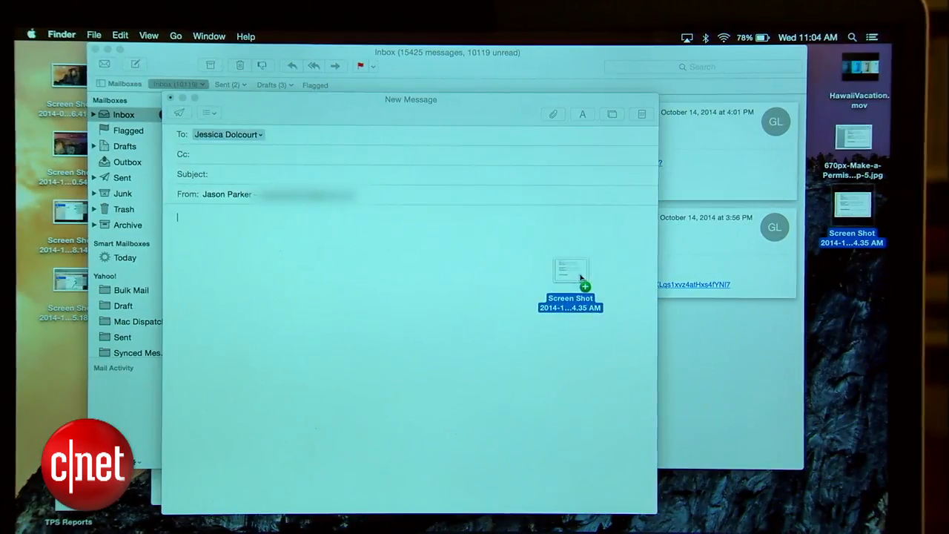
{"action": "left_click_drag", "start_coordinate": [570, 282], "coordinate": [333, 333]}
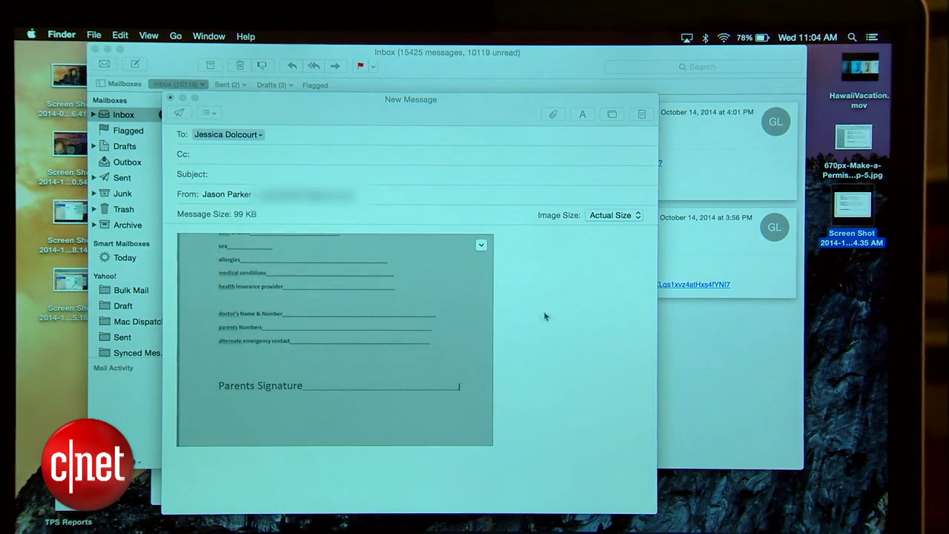
{"action": "left_click", "coordinate": [276, 221]}
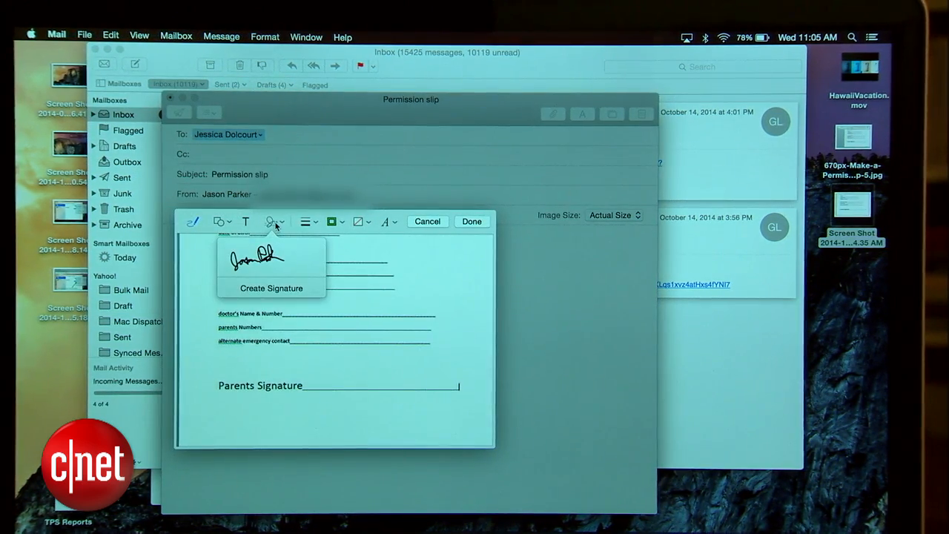
- Insert the saved signature and position it on the Parents Signature line of the form
{"action": "left_click", "coordinate": [270, 288]}
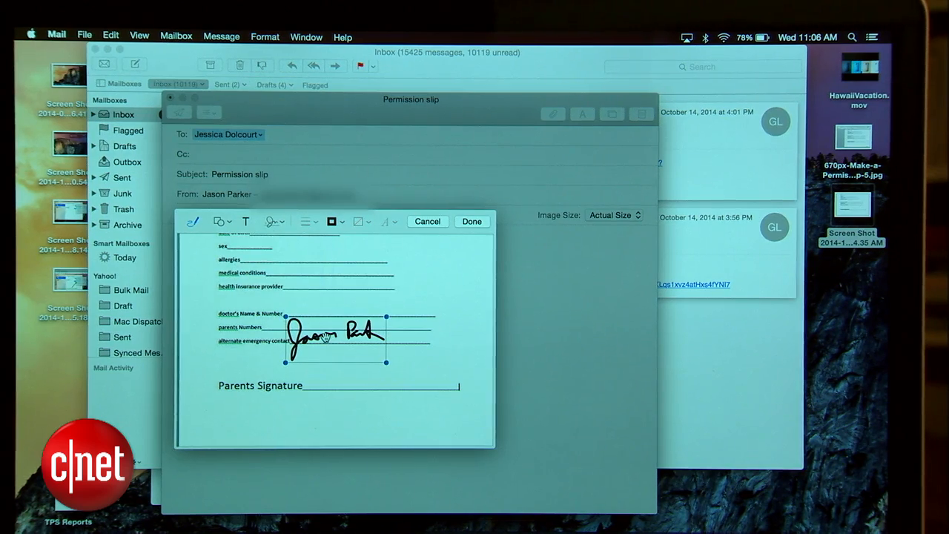
{"action": "left_click_drag", "start_coordinate": [333, 334], "coordinate": [379, 383]}
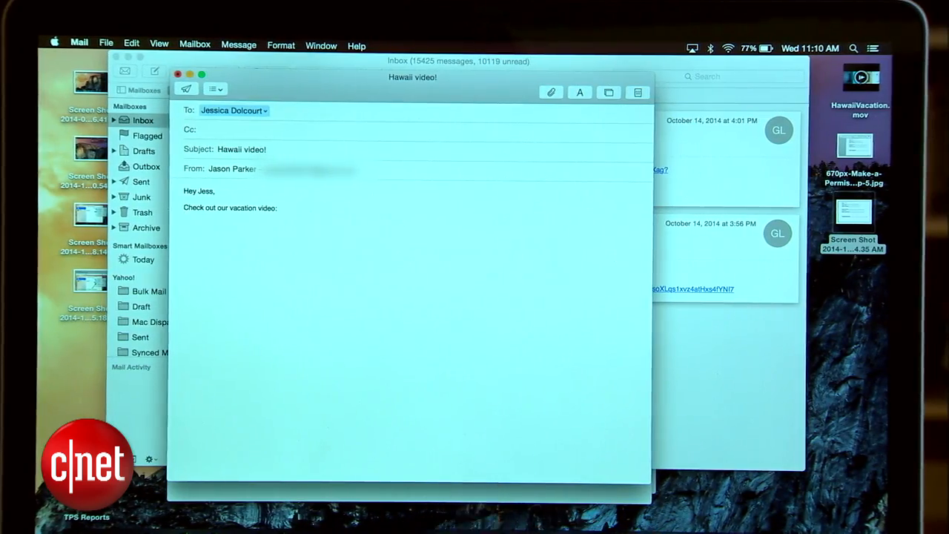
- Attach HawaiiVacation.mov to the 'Hawaii video!' message and deliver it with Mail Drop
{"action": "left_click_drag", "start_coordinate": [861, 89], "coordinate": [361, 294]}
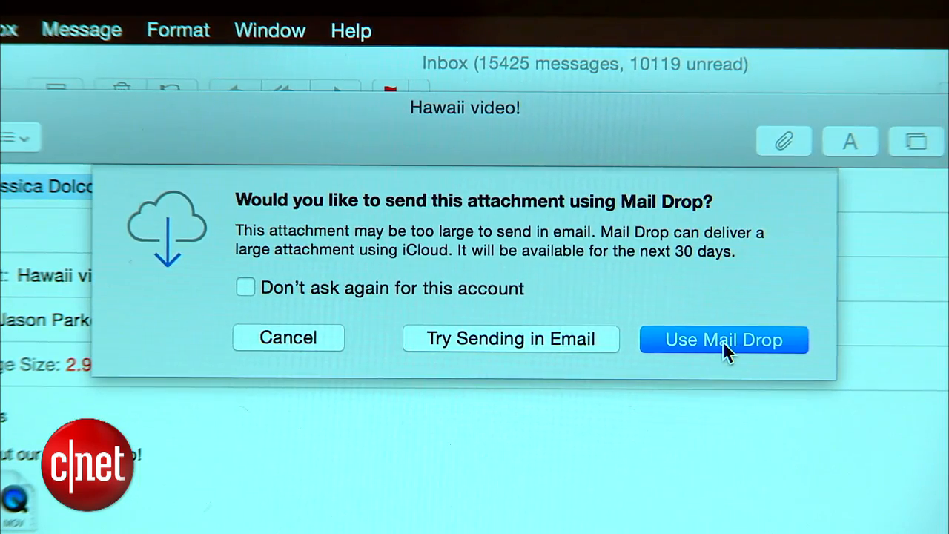
{"action": "left_click", "coordinate": [723, 340]}
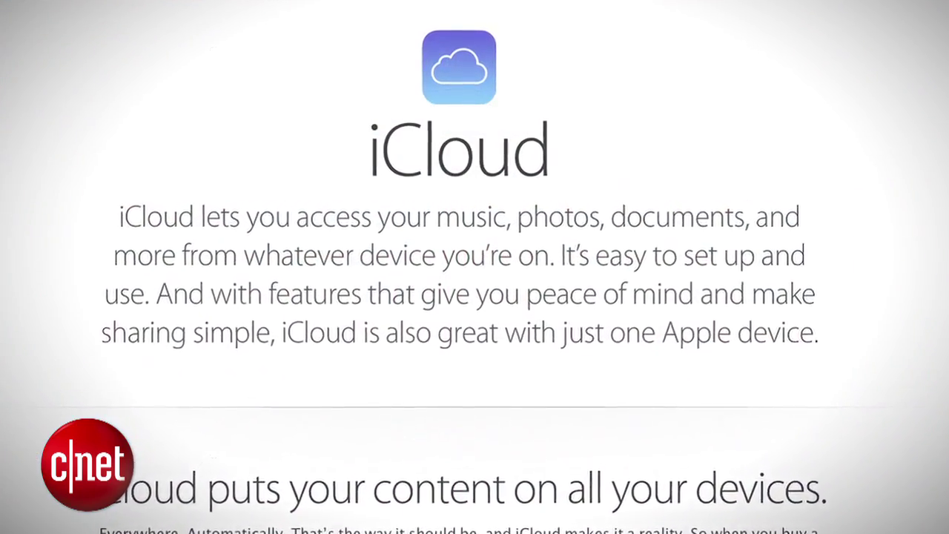